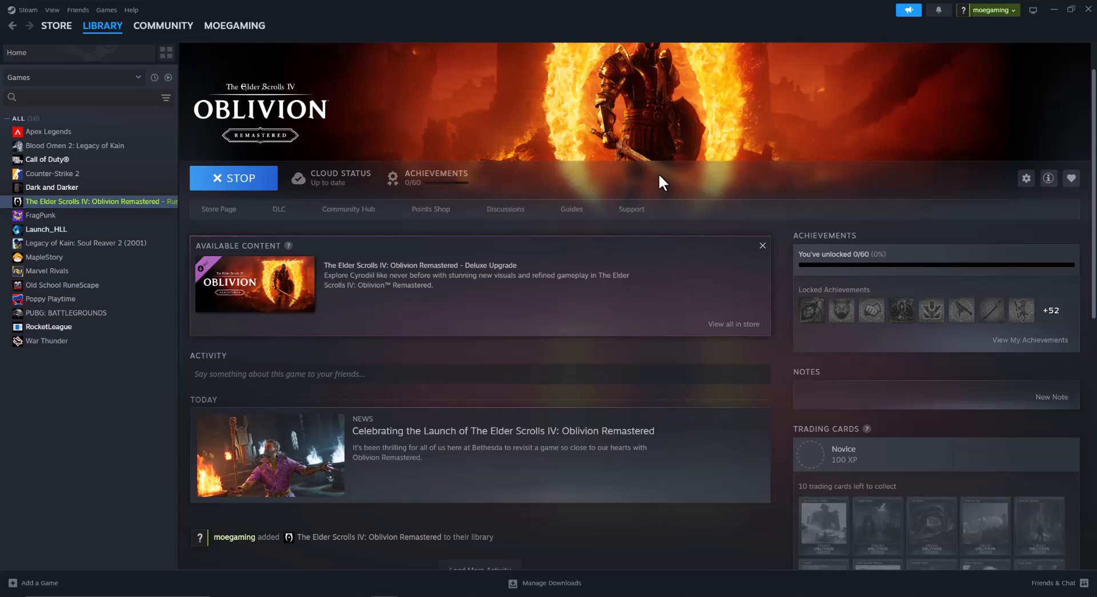
mouse_move(355, 367)
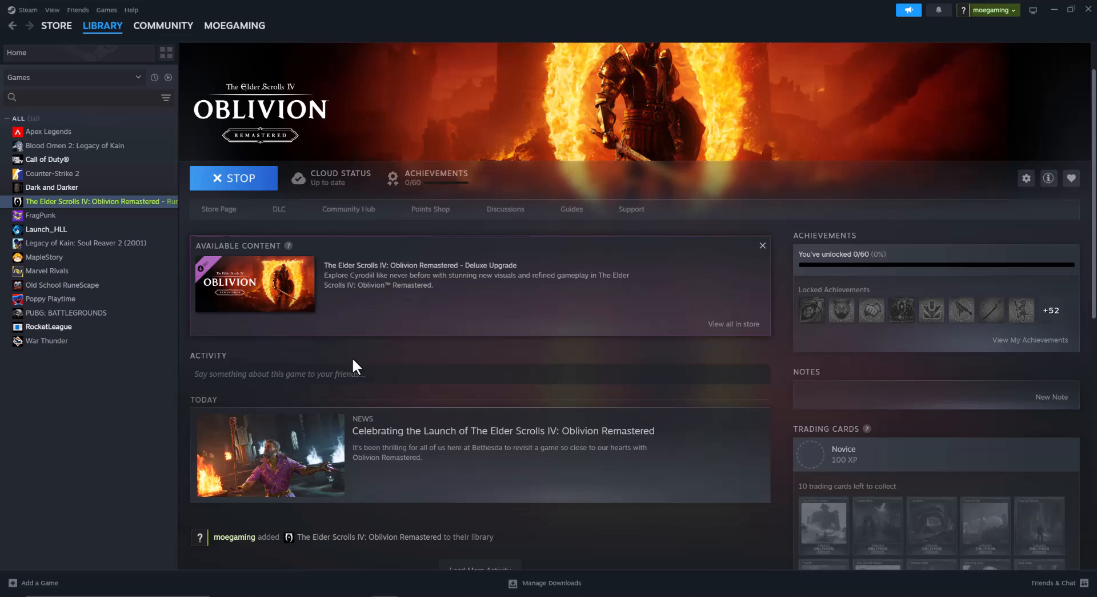
mouse_move(489, 390)
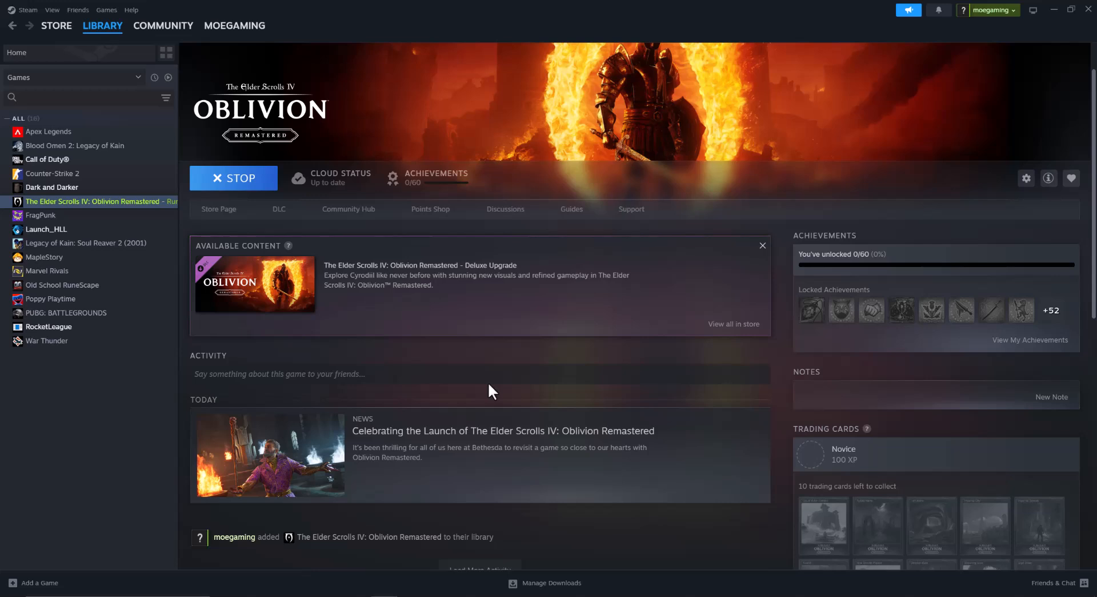
mouse_move(505, 395)
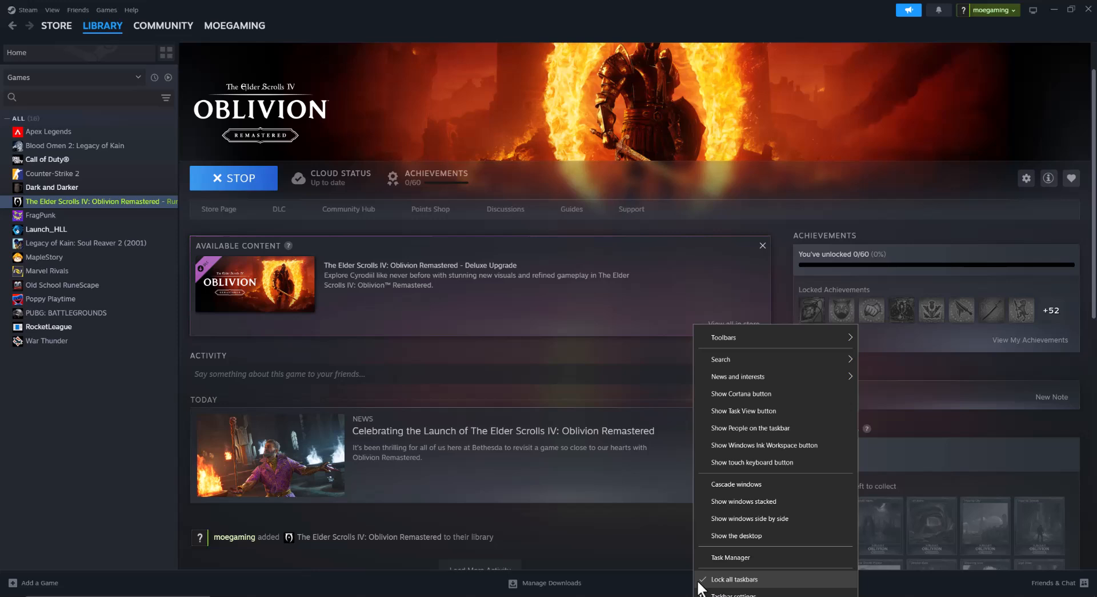
left_click(729, 557)
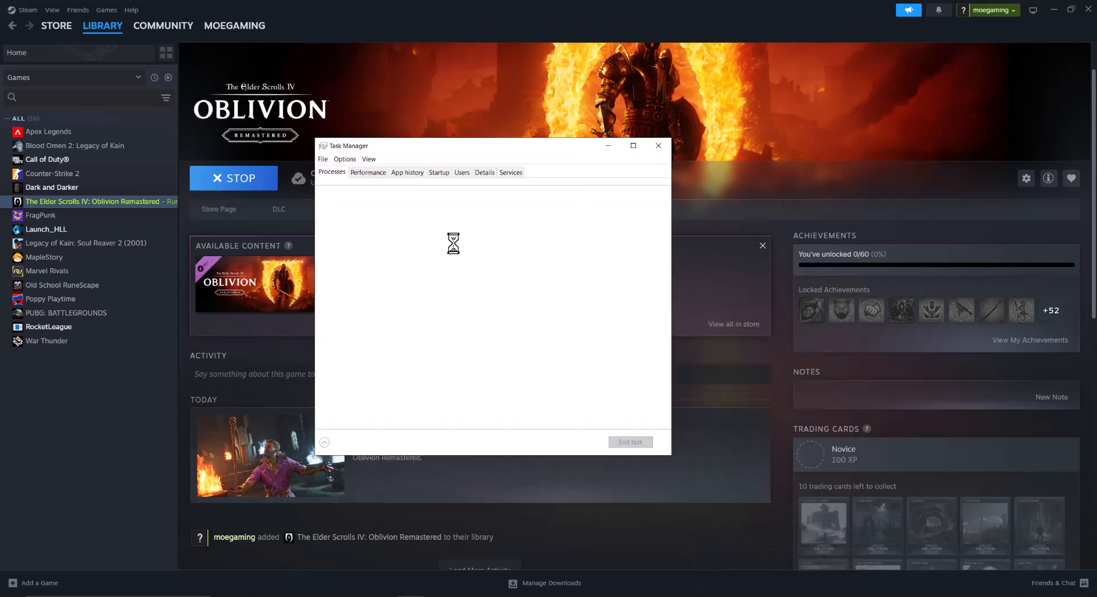
left_click(367, 172)
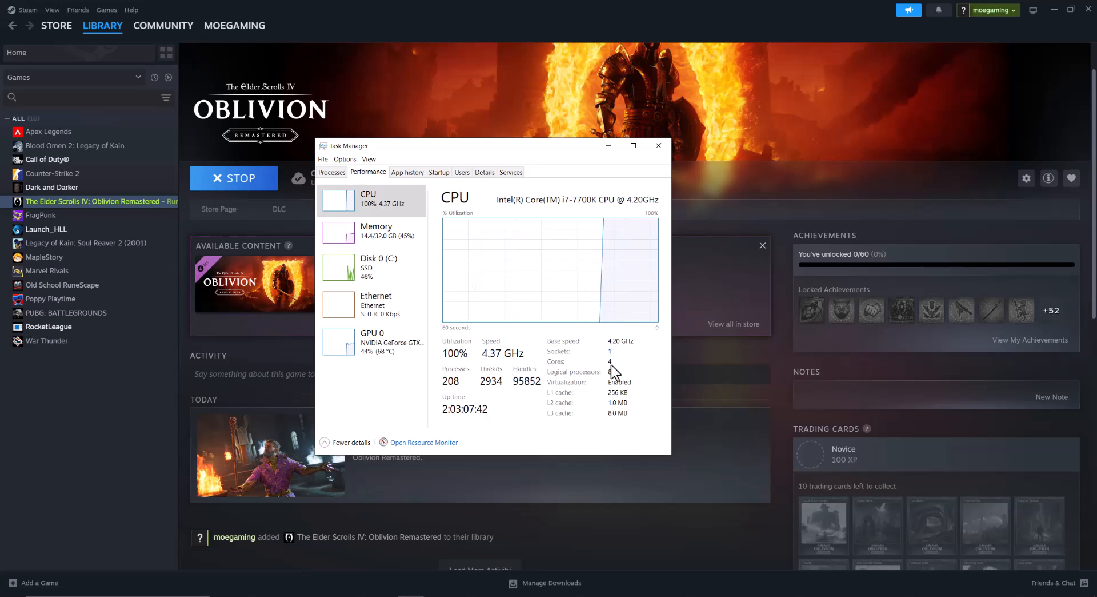
left_click(657, 146)
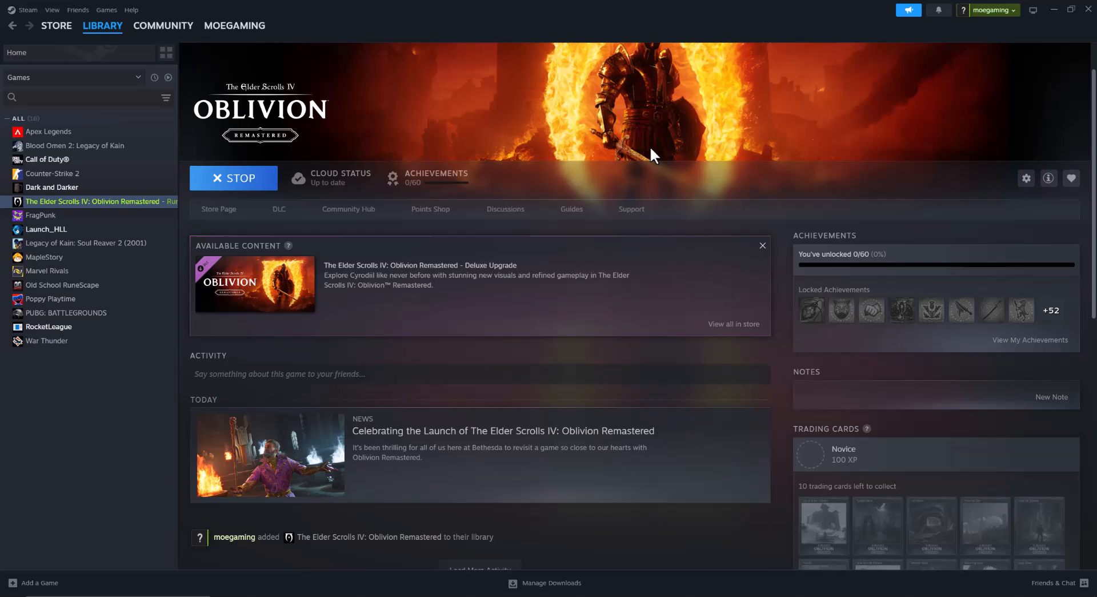